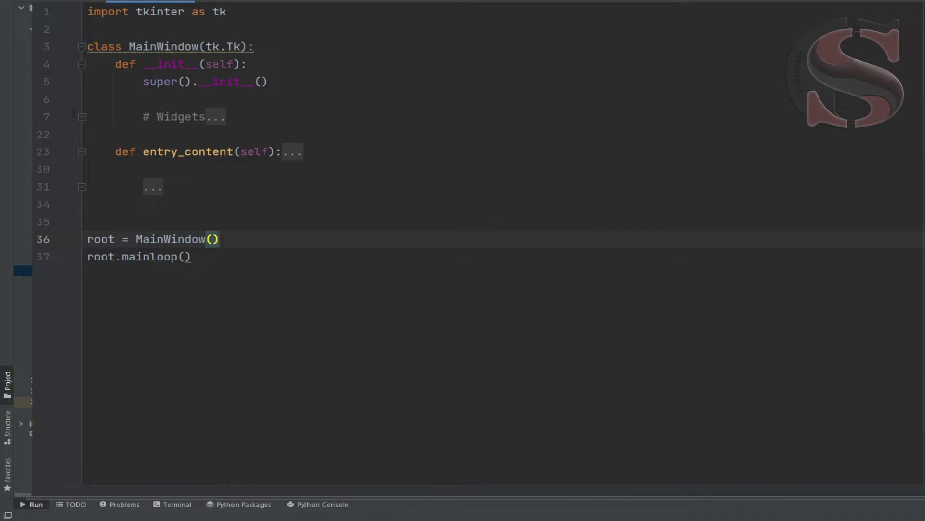
# - Unfold the '# Widgets' block to show the icon, title, labels, entry and button code
pyautogui.click(82, 117)
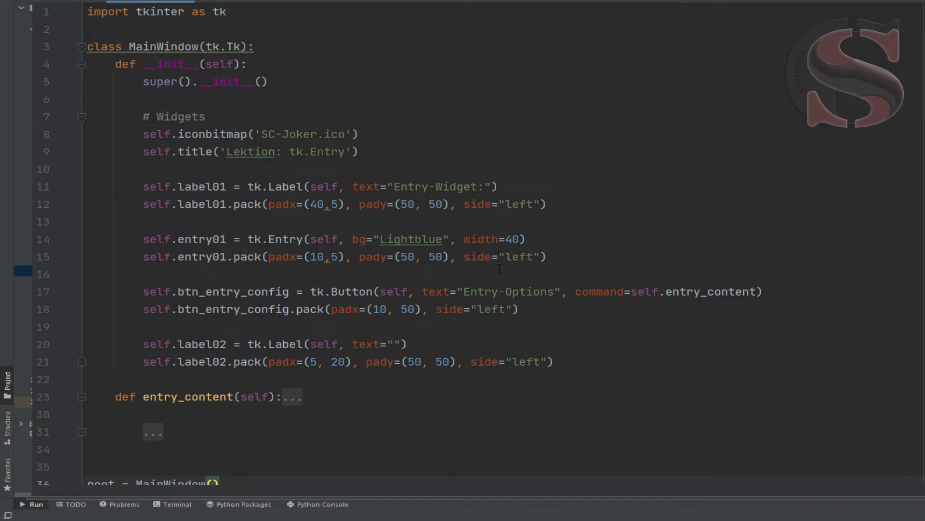
pyautogui.click(35, 503)
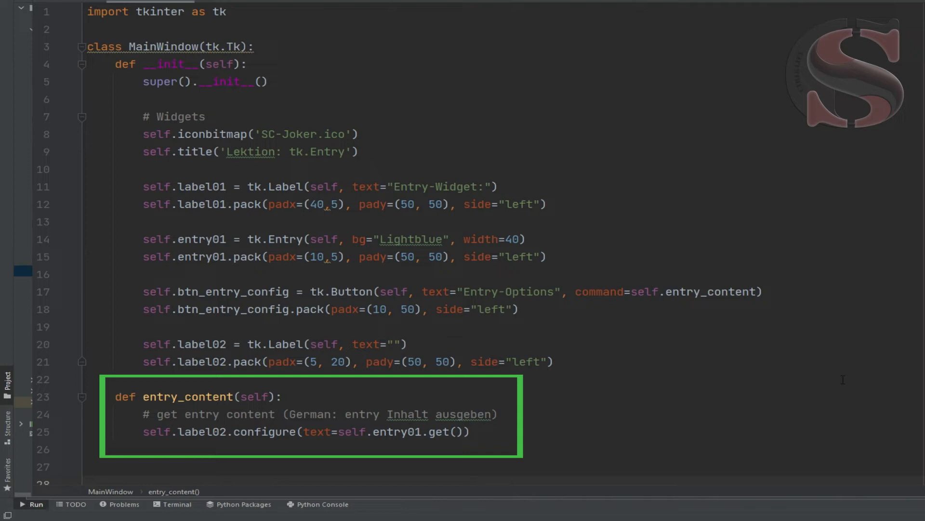
# - Expand the folded placeholder below entry_content to show the commented 'Hallo' insert block
pyautogui.doubleClick(184, 239)
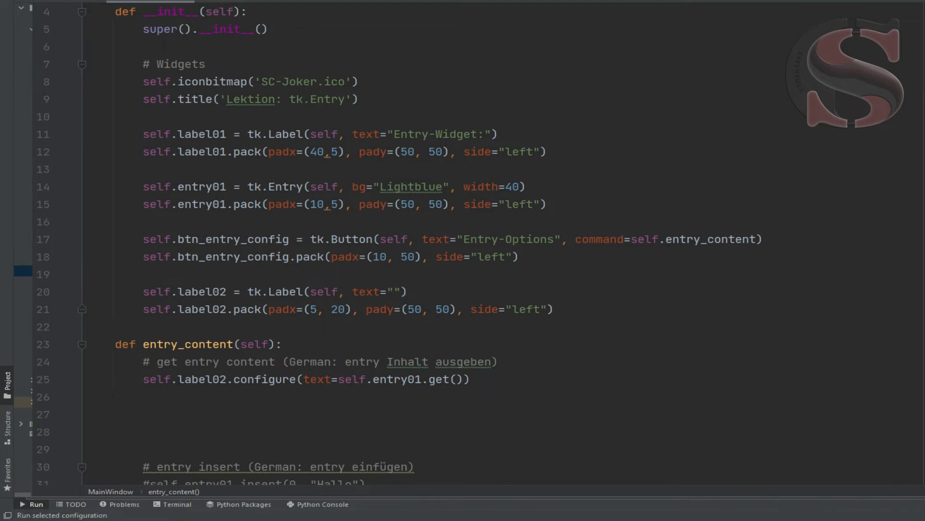
# - Run the script and type 'Hallo world' into the Tkinter window's blue entry field
pyautogui.click(32, 503)
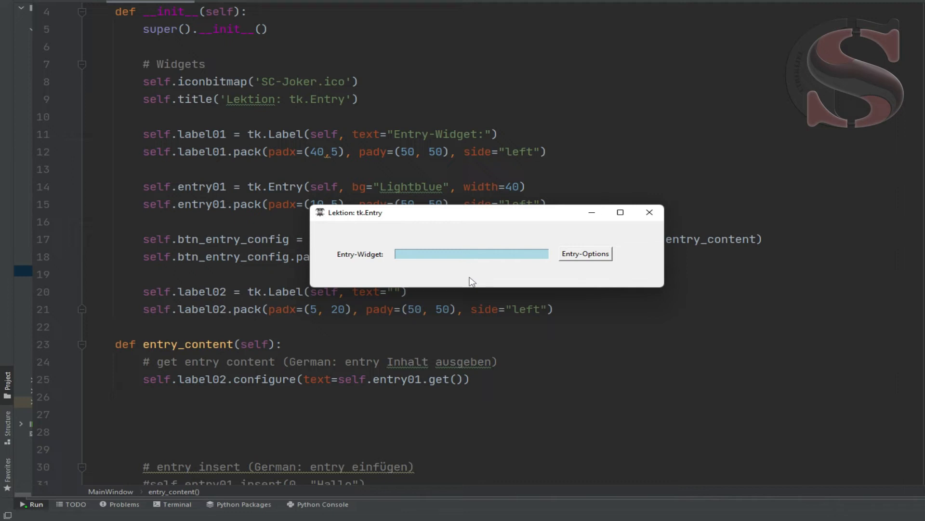
pyautogui.click(449, 253)
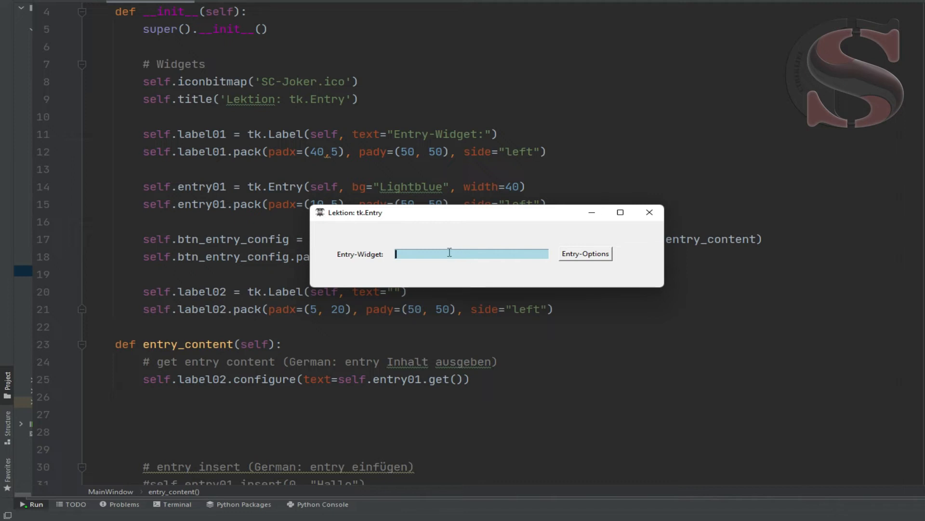
pyautogui.write('Hallo w')
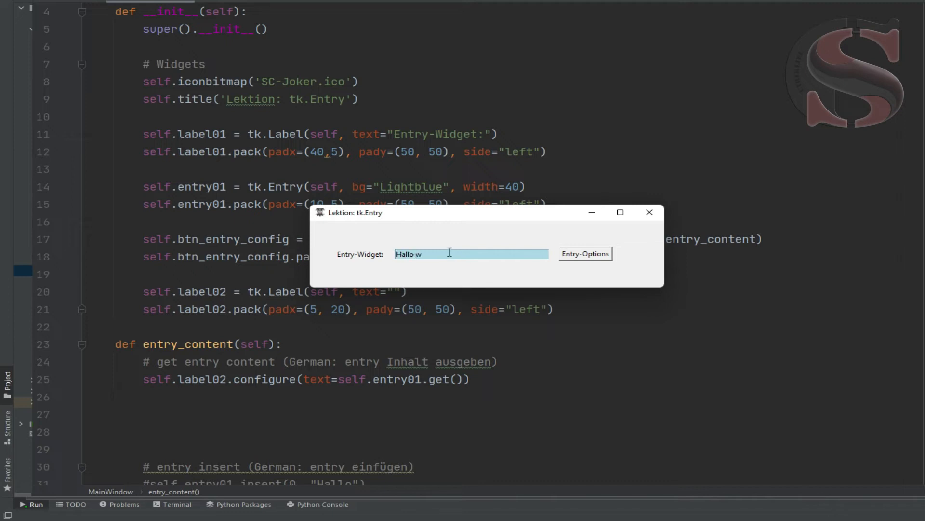
pyautogui.write('orld')
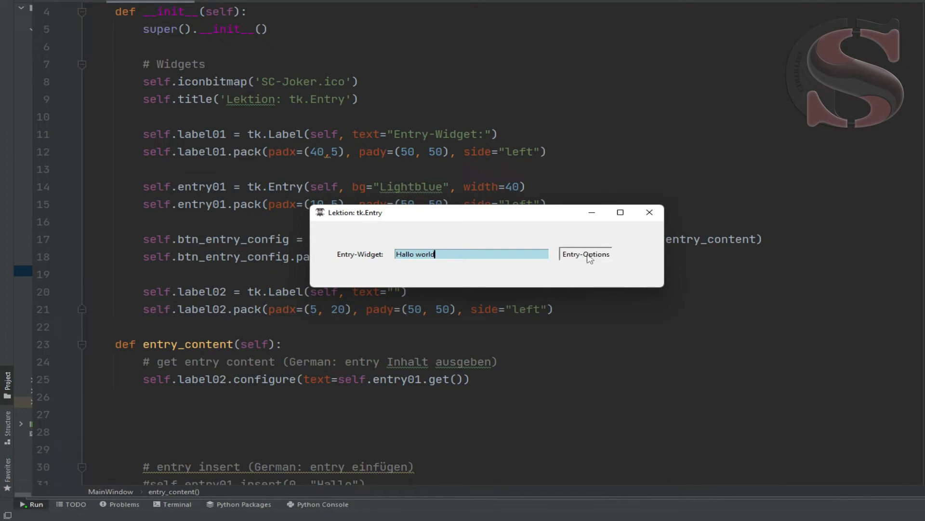
pyautogui.click(585, 253)
pyautogui.write('self.label02.configure(text=self.entry01.get())')
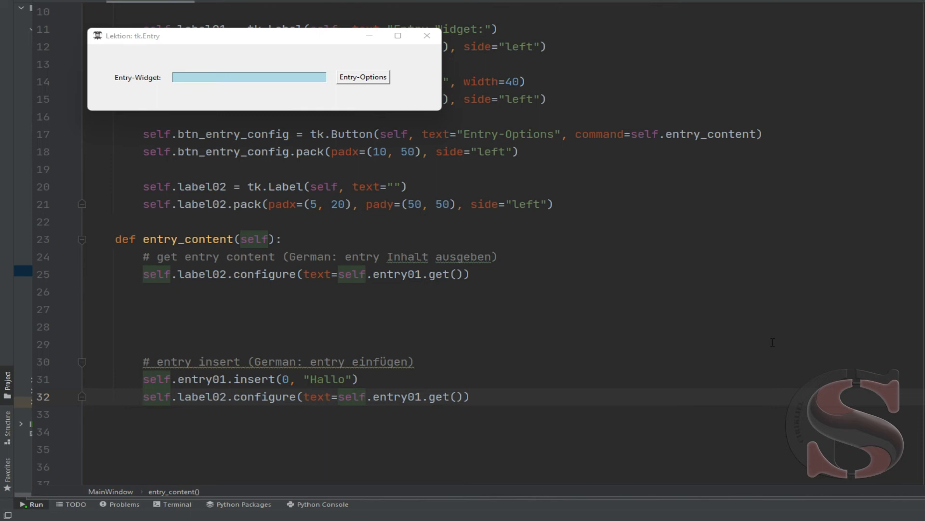
# - Use Entry-Options to show 'Hallo' in the entry and label, then close the Lektion window
pyautogui.click(362, 76)
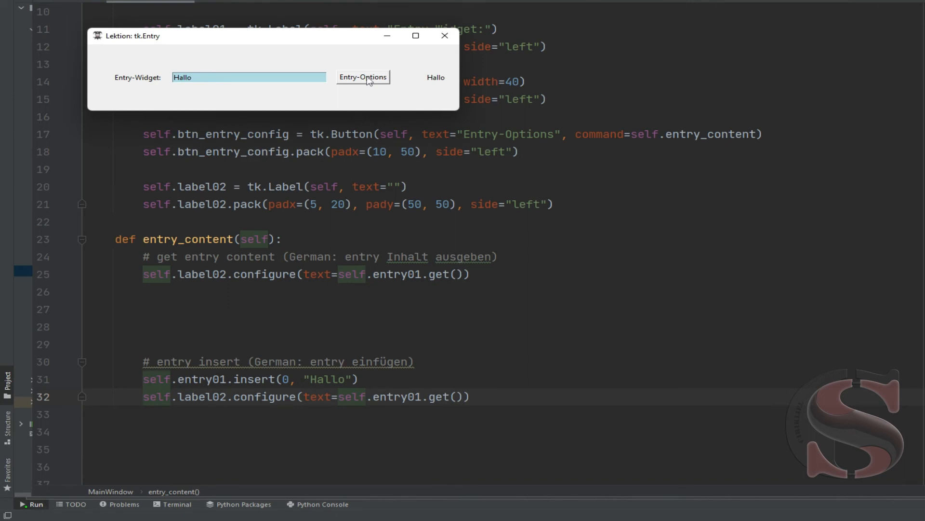
pyautogui.click(445, 35)
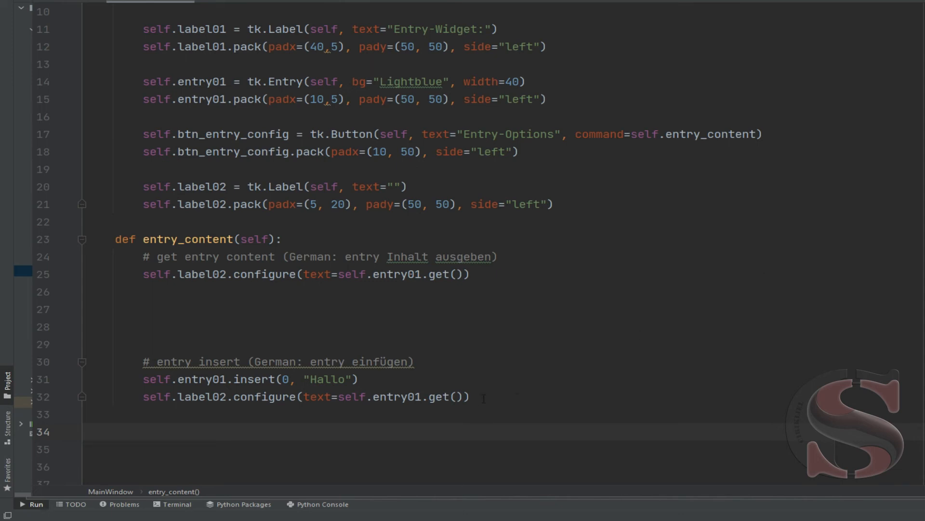
# - Duplicate the insert and label lines as self.entry01.insert(5, " world"), then rerun the script
pyautogui.tripleClick(305, 397)
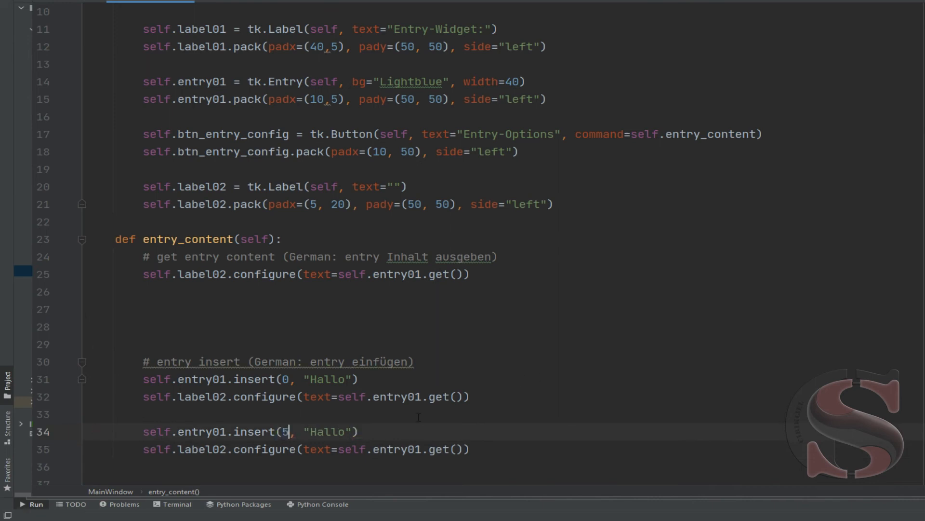
pyautogui.press('Backspace')
pyautogui.write(' W')
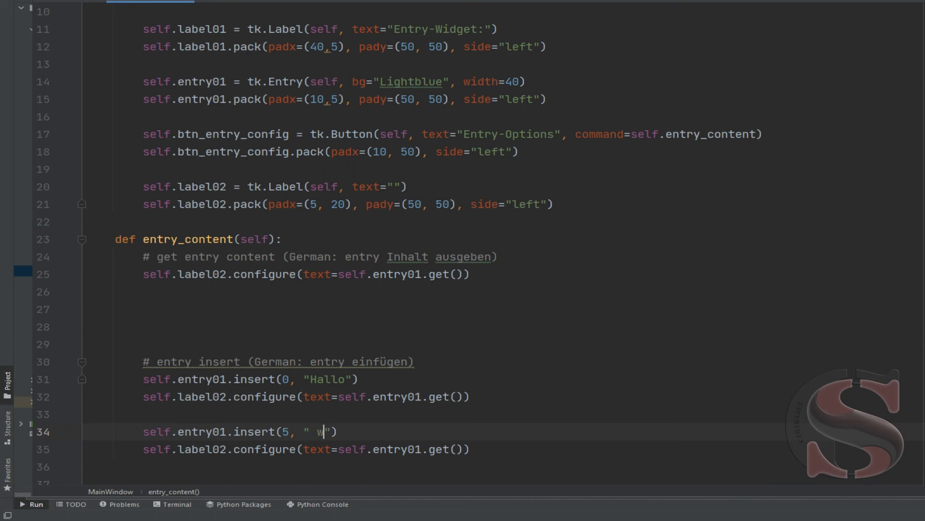
pyautogui.write('orld')
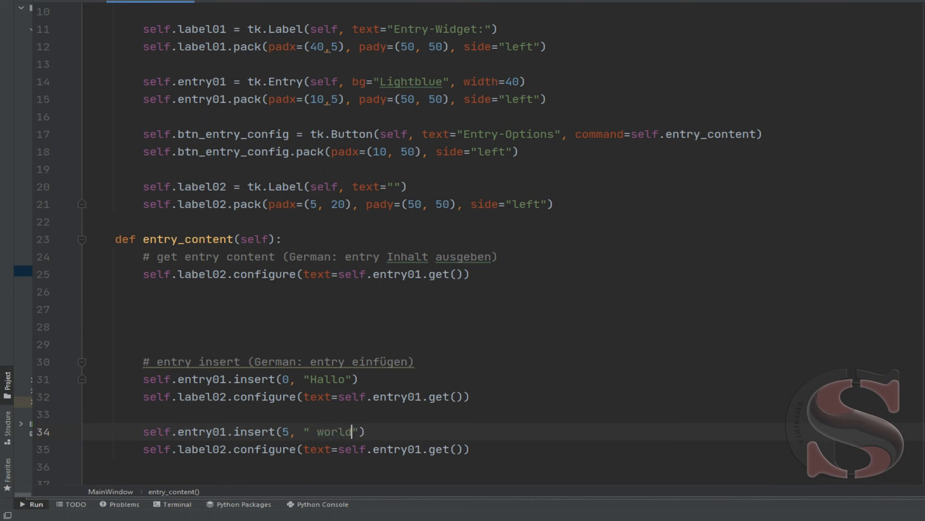
pyautogui.moveTo(570, 439)
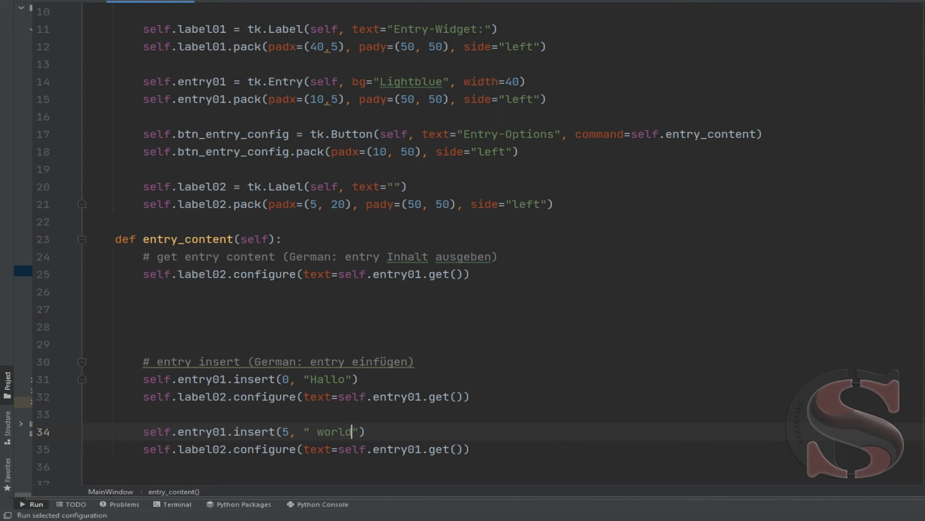
pyautogui.click(31, 503)
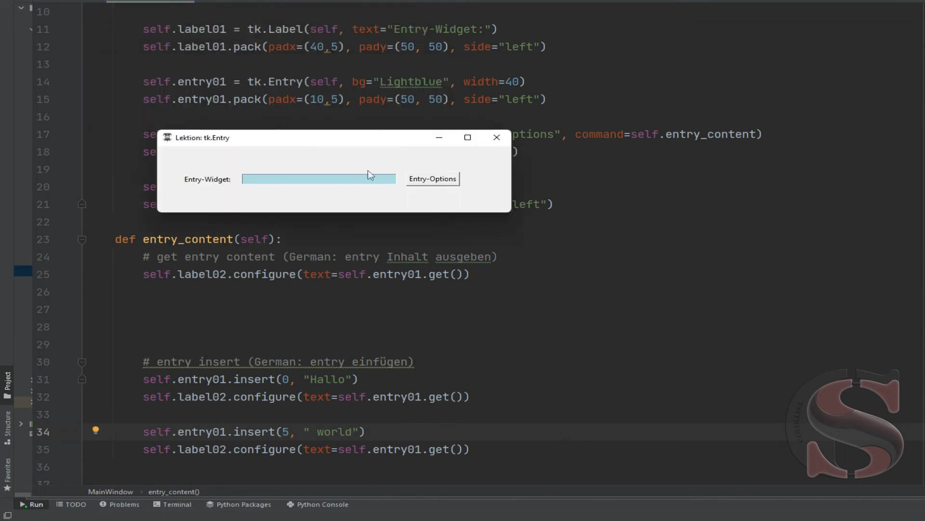
# - Move the Lektion window and use Entry-Options to show 'Hallo world' in entry and label
pyautogui.moveTo(200, 137); pyautogui.dragTo(310, 200)
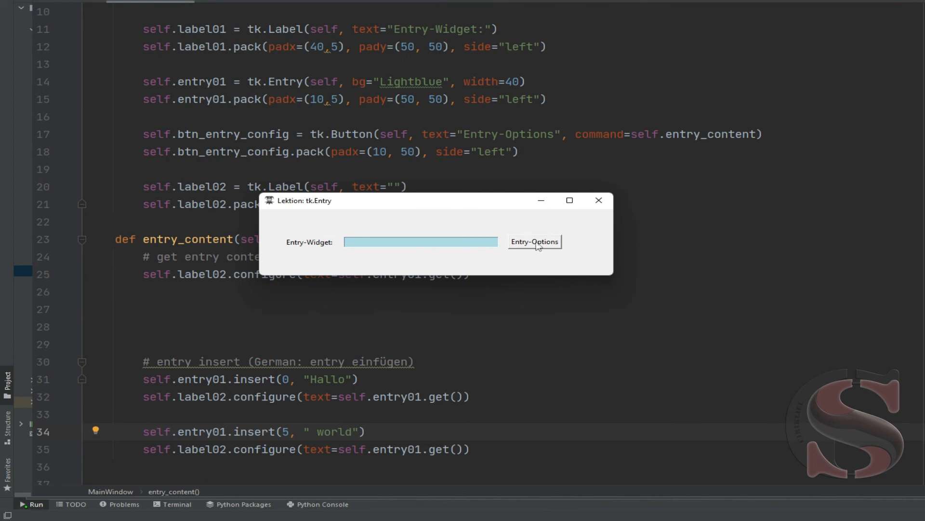
pyautogui.click(534, 242)
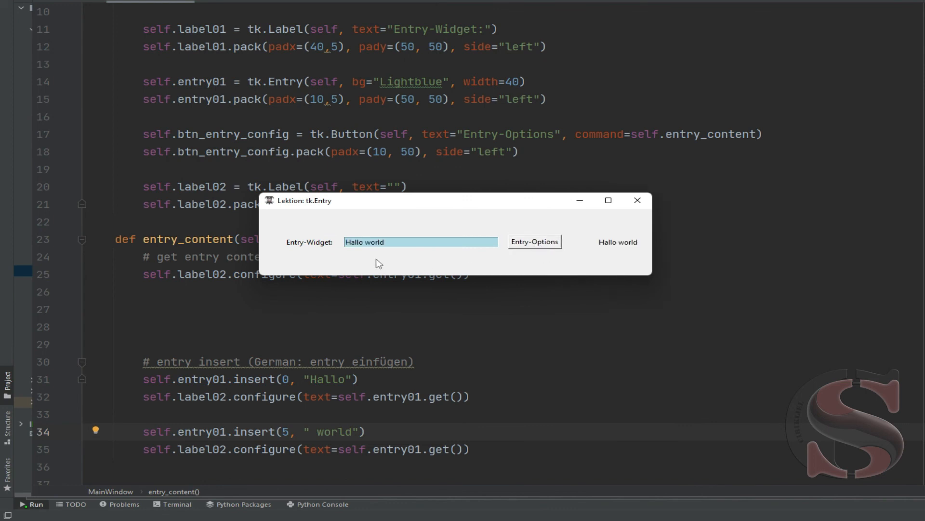
pyautogui.moveTo(530, 416)
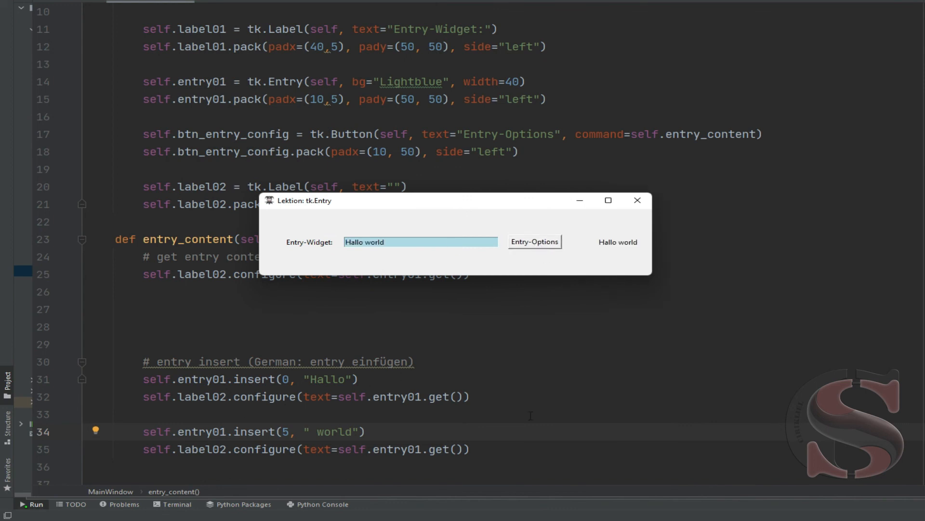